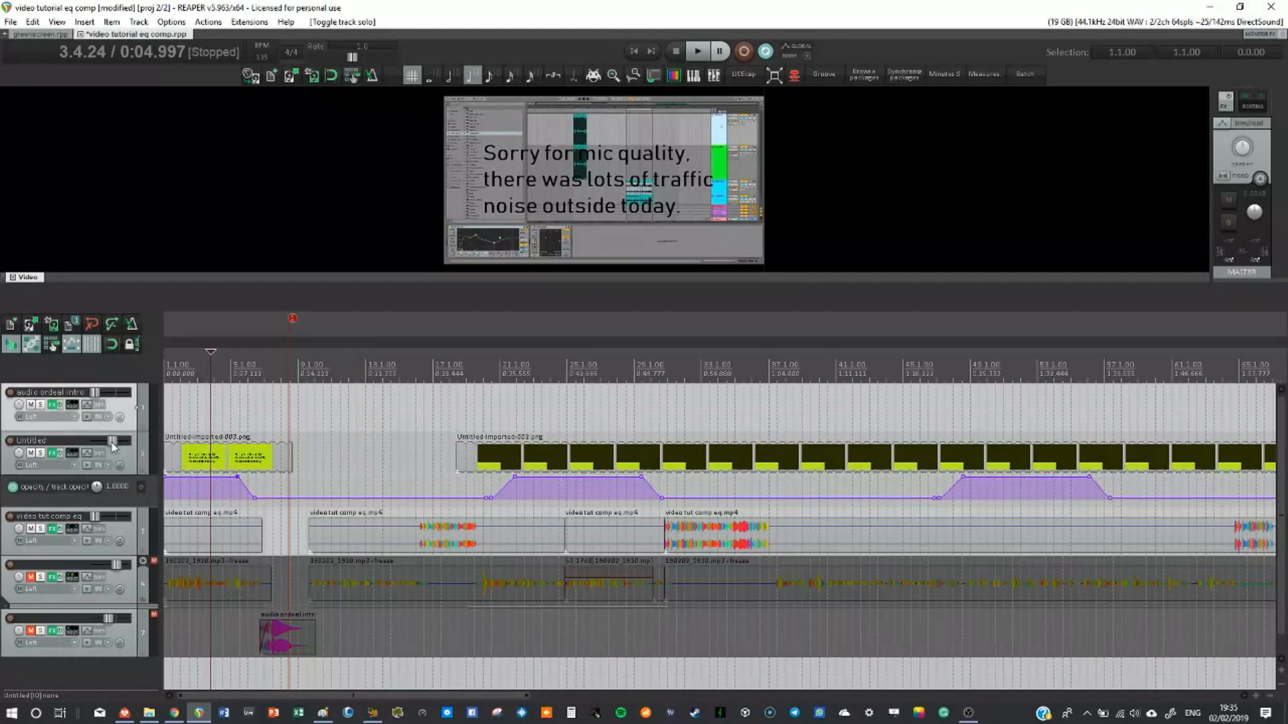
# - Toggle the image track's FX off and on, move to the highlight box, then bypass FX to show the raw image
pyautogui.click(53, 453)
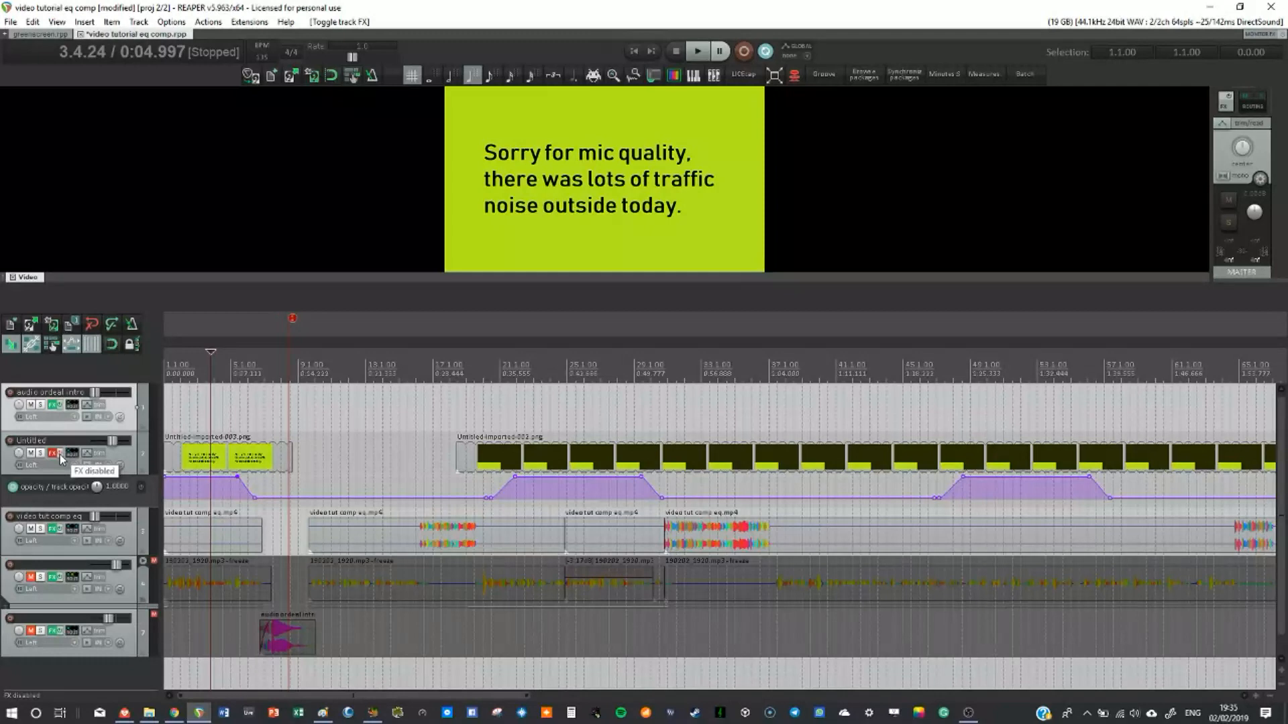
pyautogui.click(50, 453)
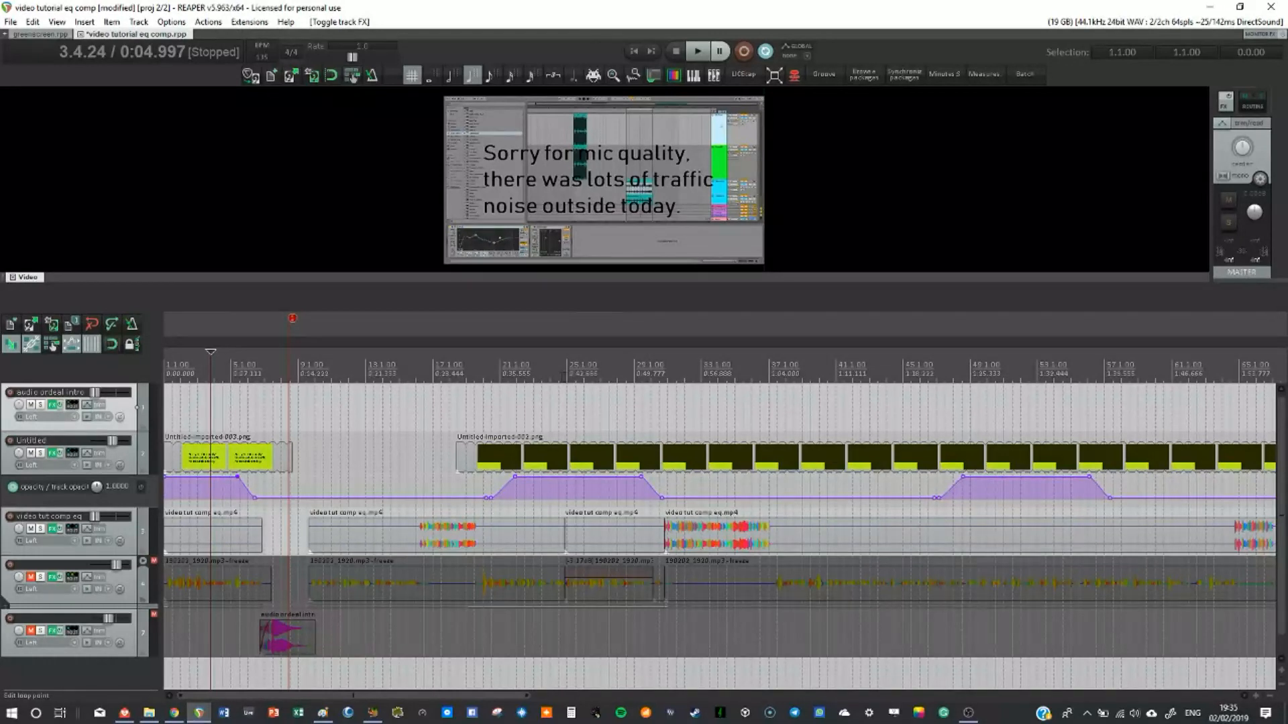
pyautogui.click(537, 365)
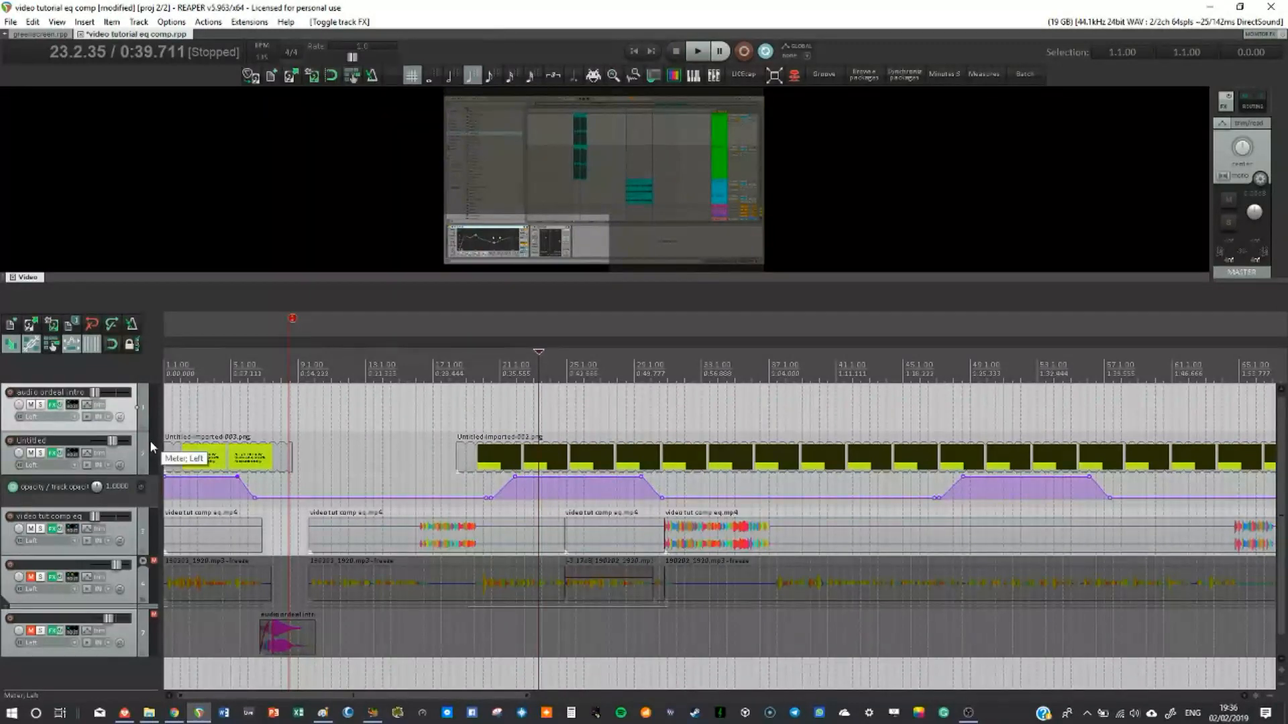
pyautogui.click(51, 453)
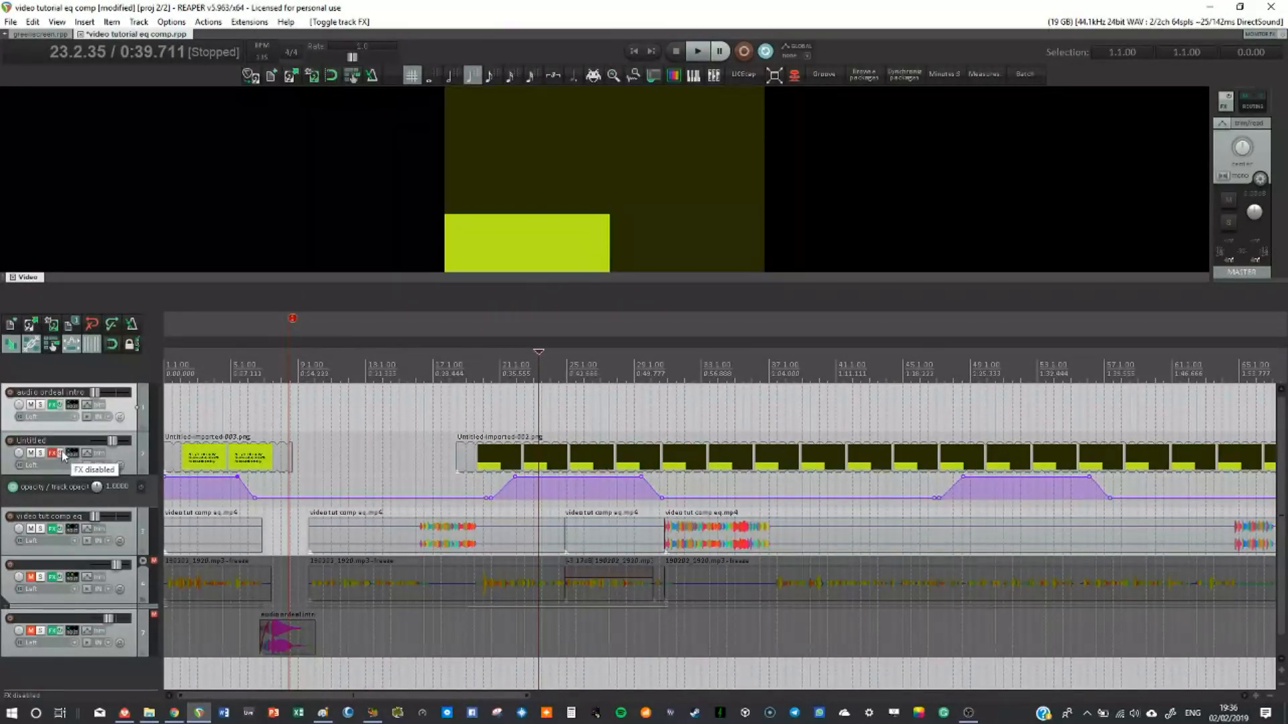
pyautogui.moveTo(682, 206)
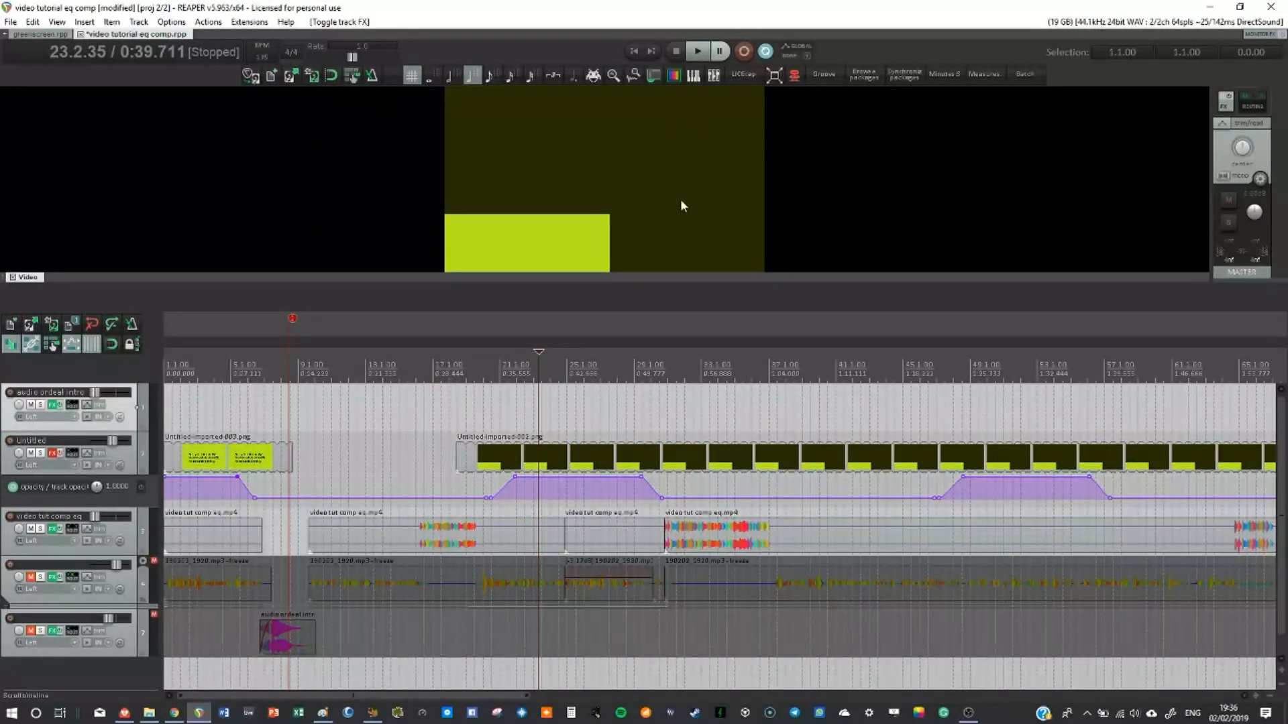
pyautogui.moveTo(482, 242)
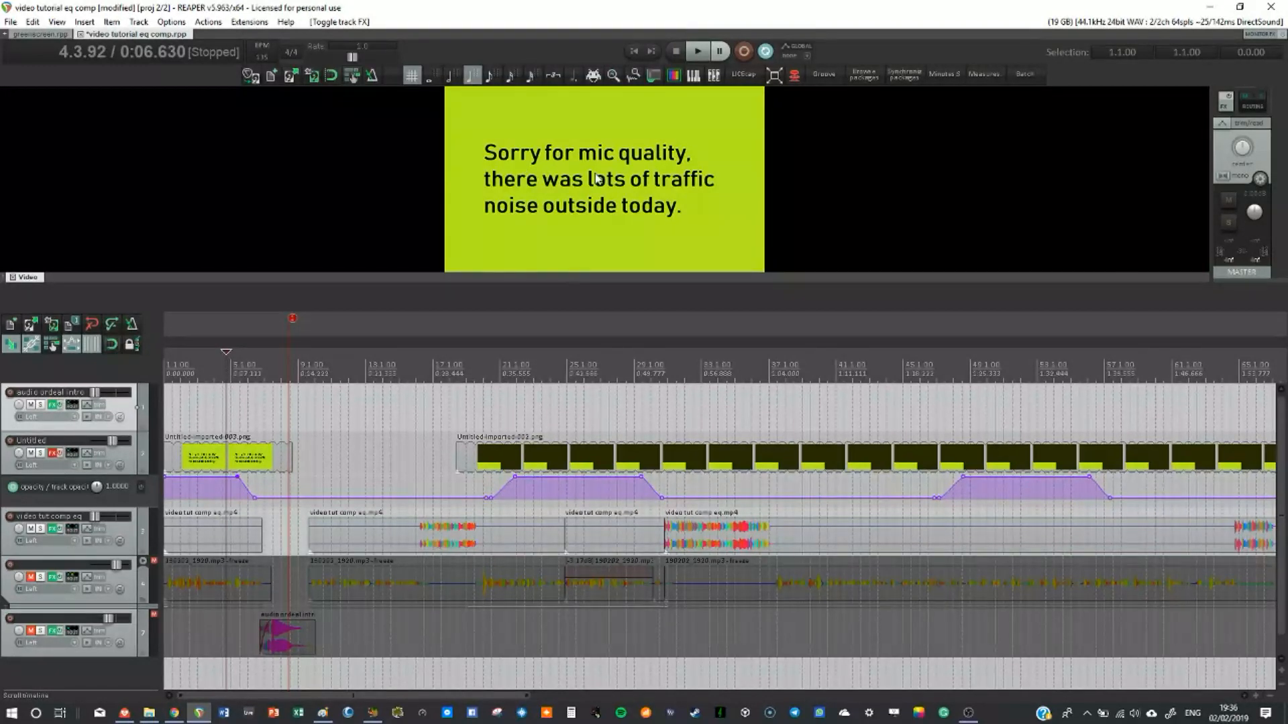
pyautogui.moveTo(48, 450)
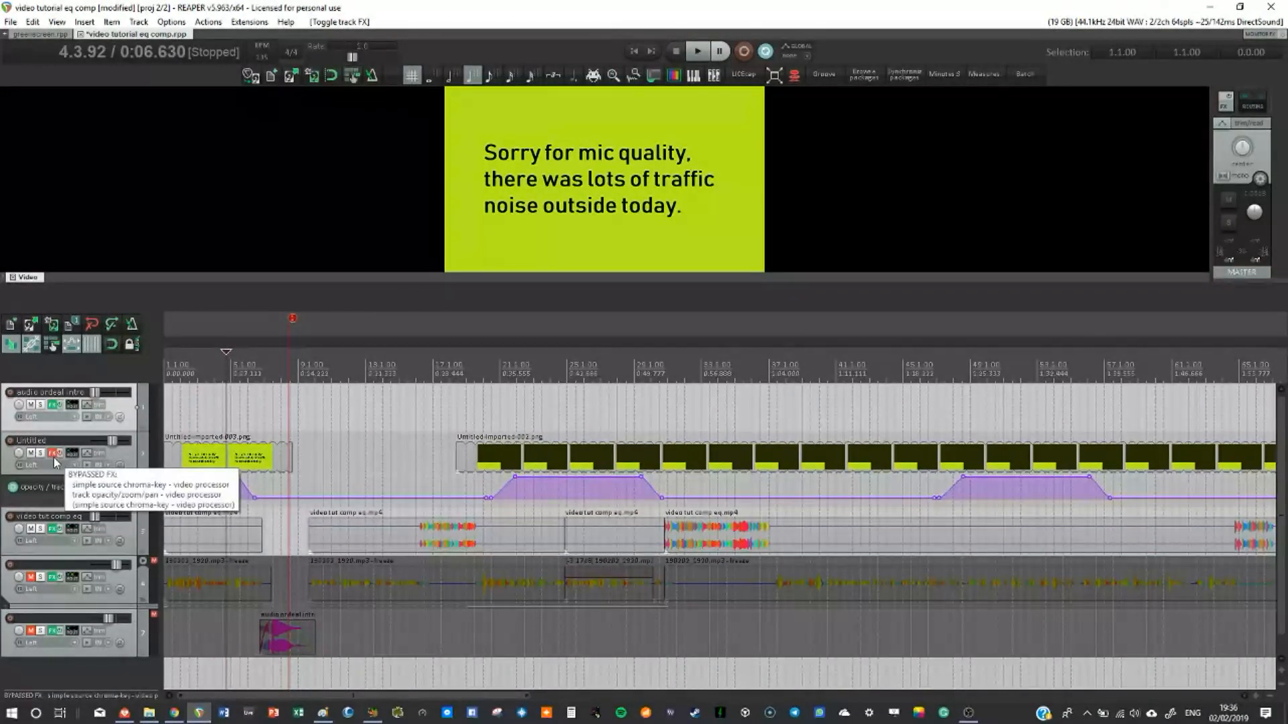
# - Add a Video processor to the image track and load the Simple source chroma-key preset
pyautogui.click(51, 453)
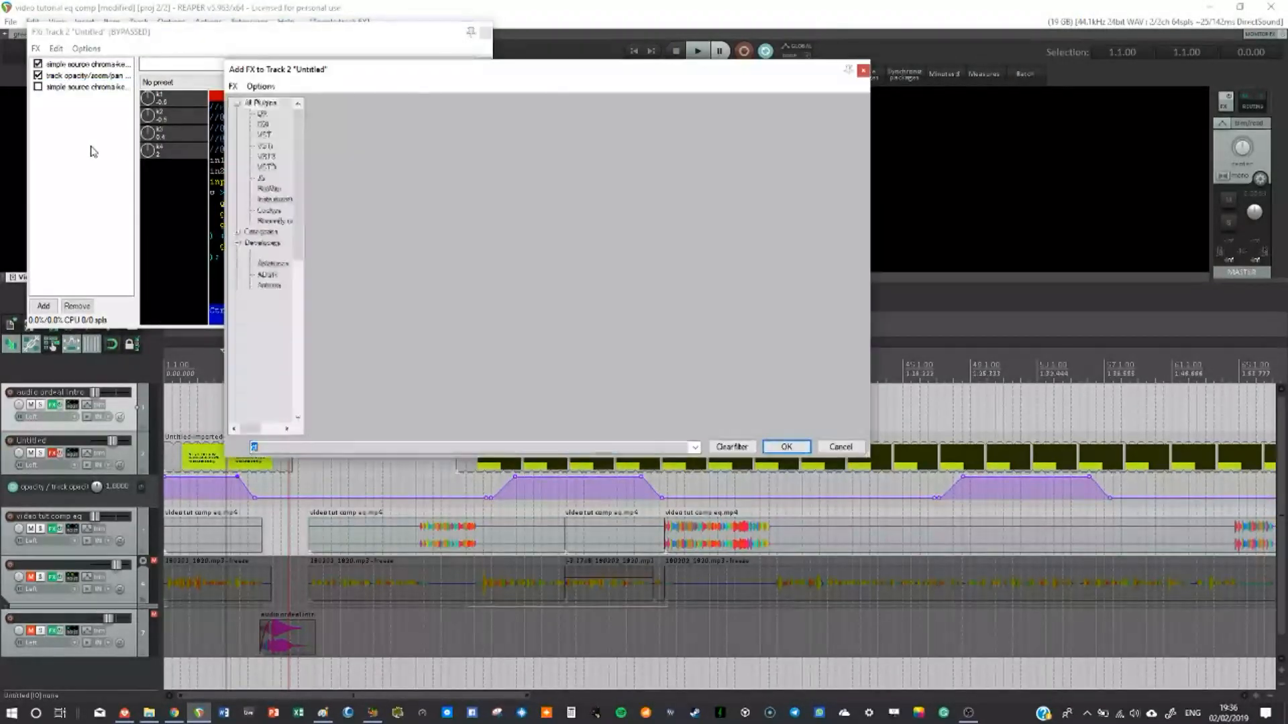
pyautogui.write('v')
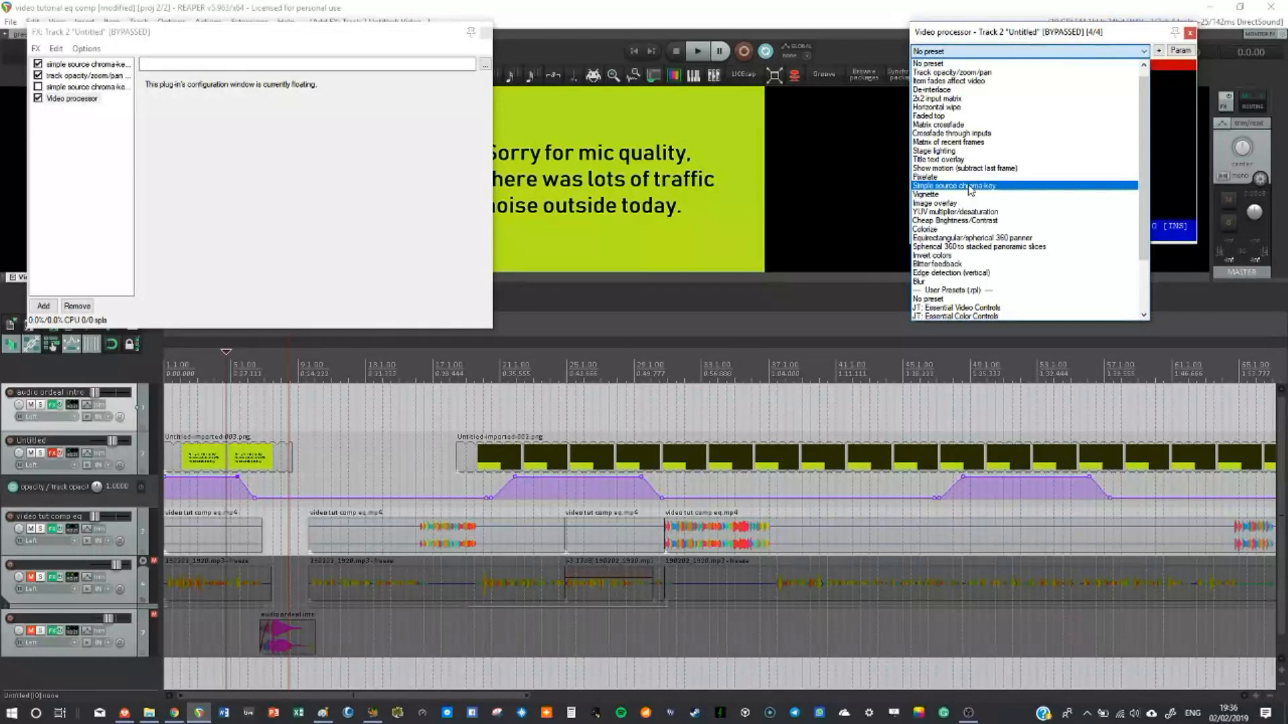
pyautogui.click(955, 185)
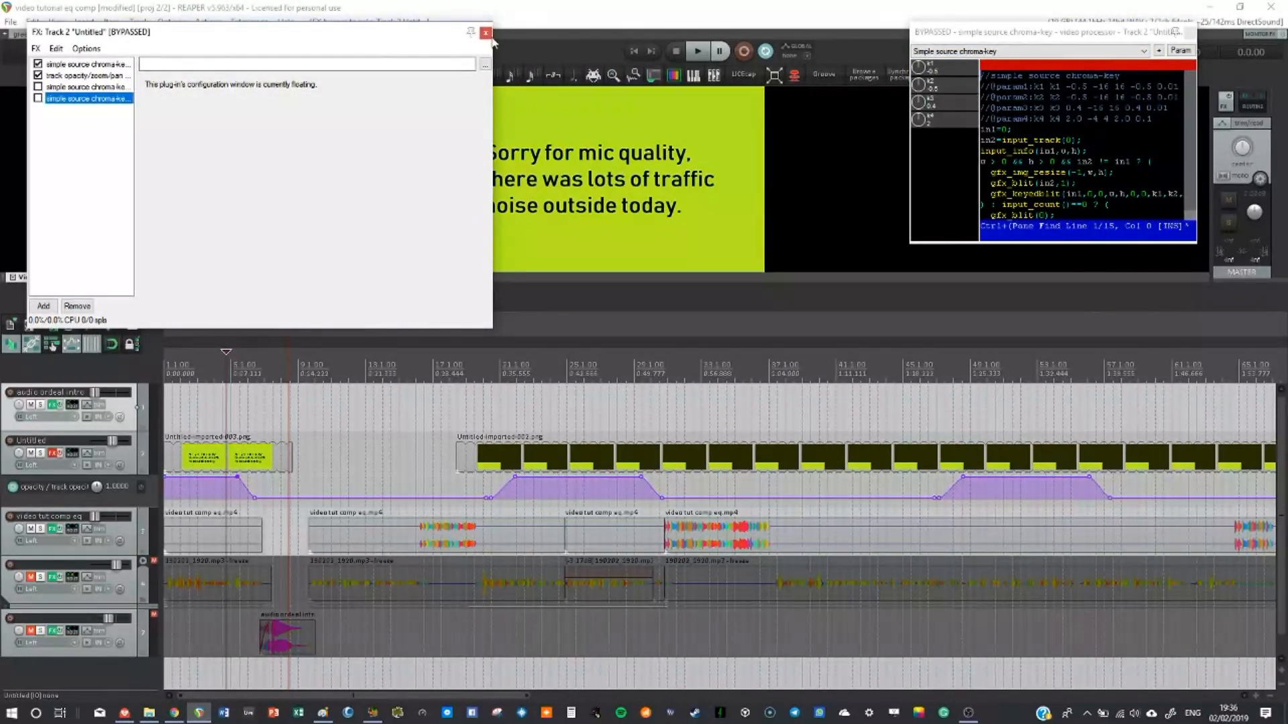
# - Re-enable the track's FX chain and bring up the track opacity/zoom/pan effect settings
pyautogui.click(487, 35)
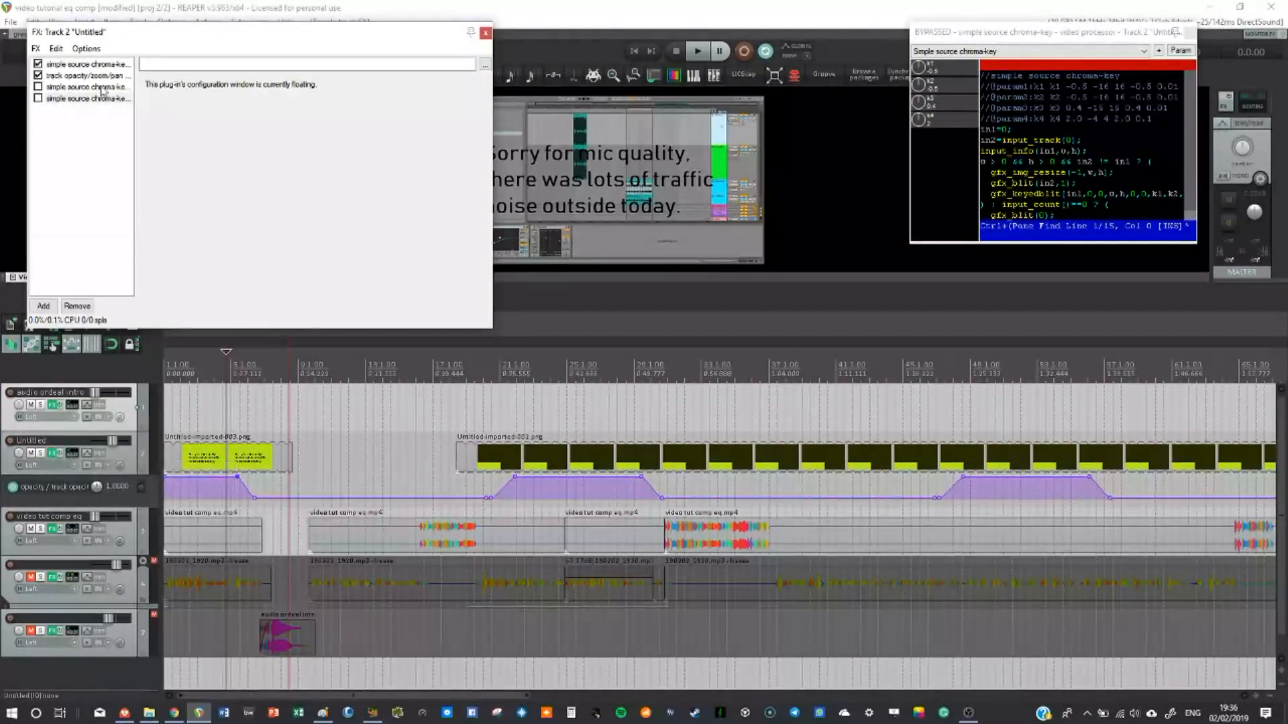
pyautogui.click(80, 72)
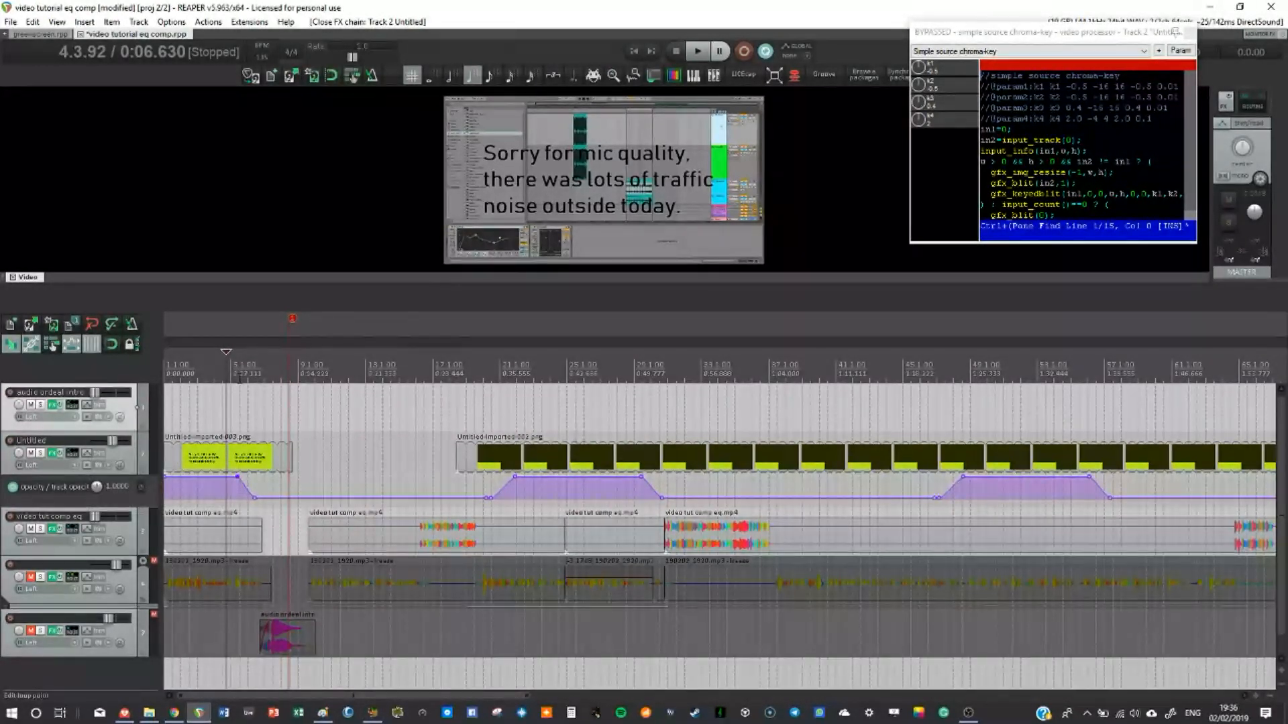
pyautogui.click(698, 51)
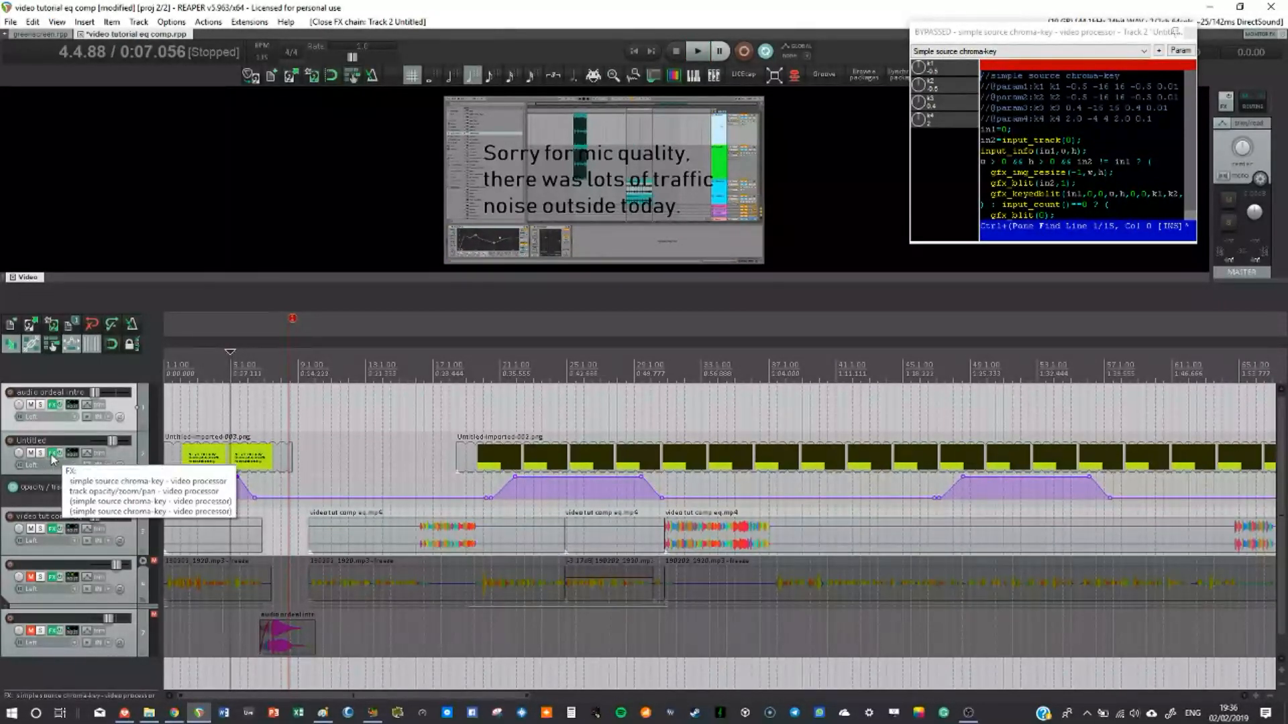
pyautogui.click(56, 454)
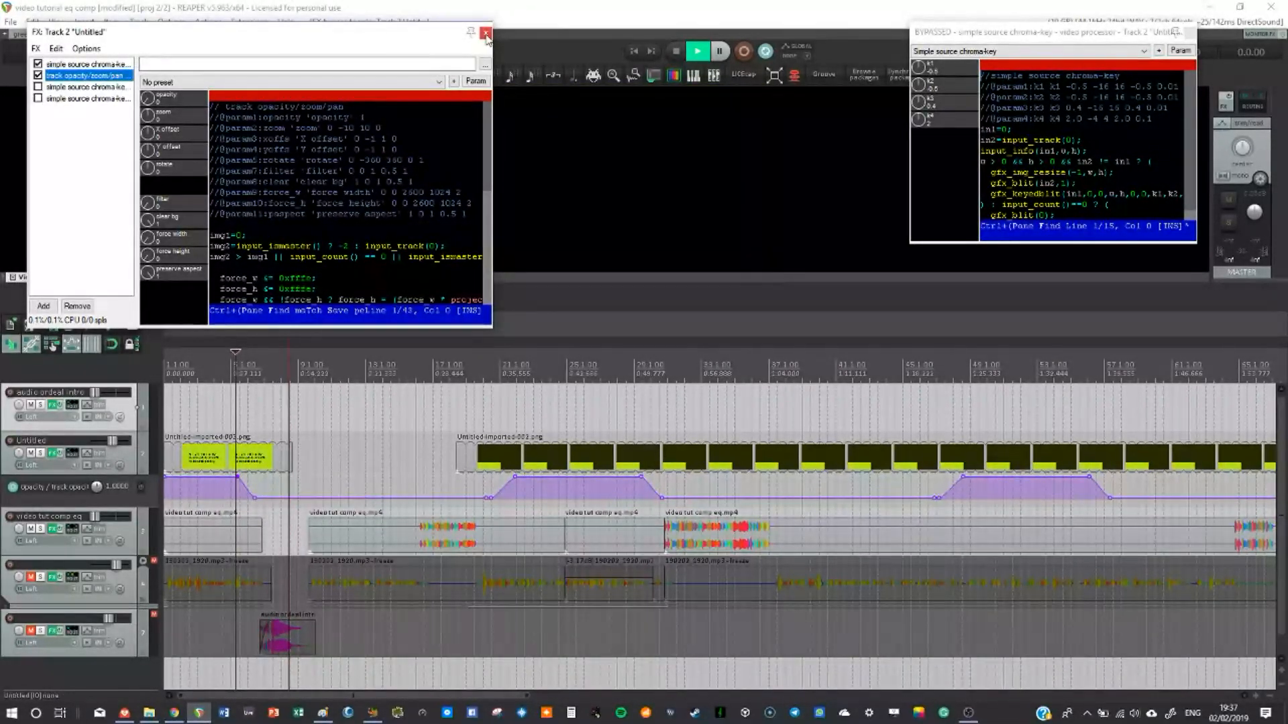
# - Close the FX chain window, then bypass the image track's effects near the highlight box
pyautogui.click(484, 35)
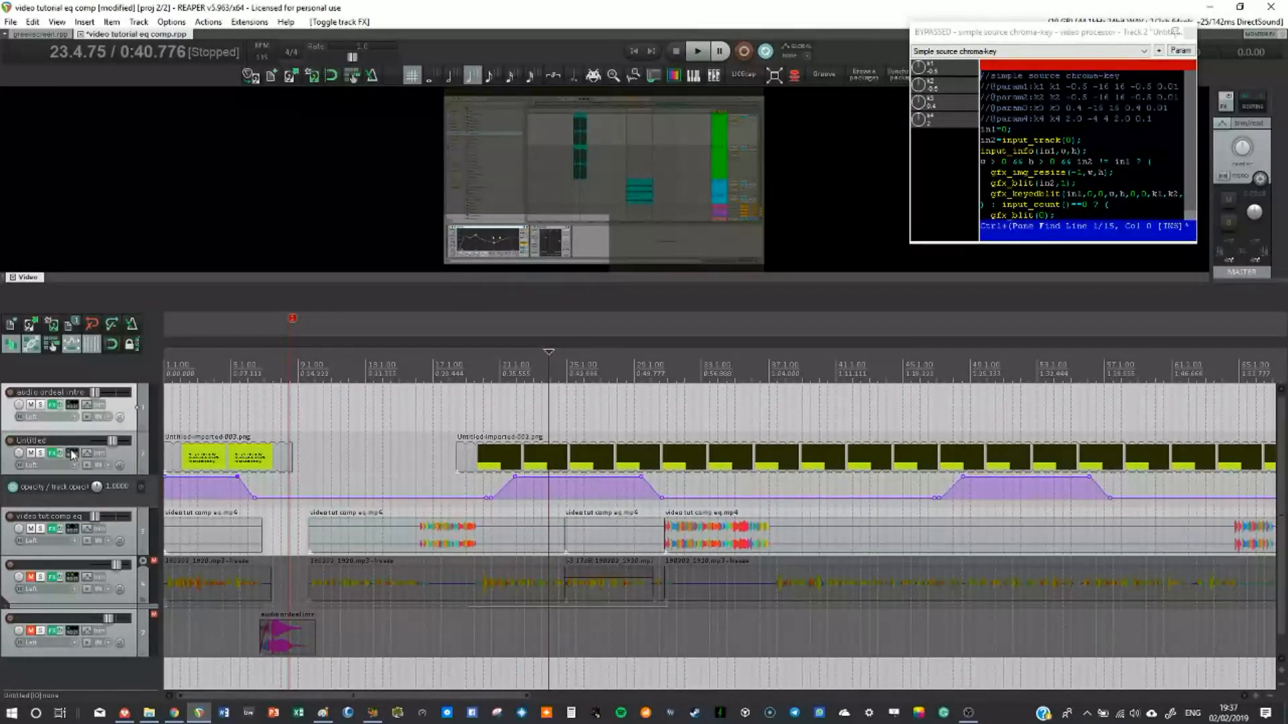
pyautogui.click(52, 454)
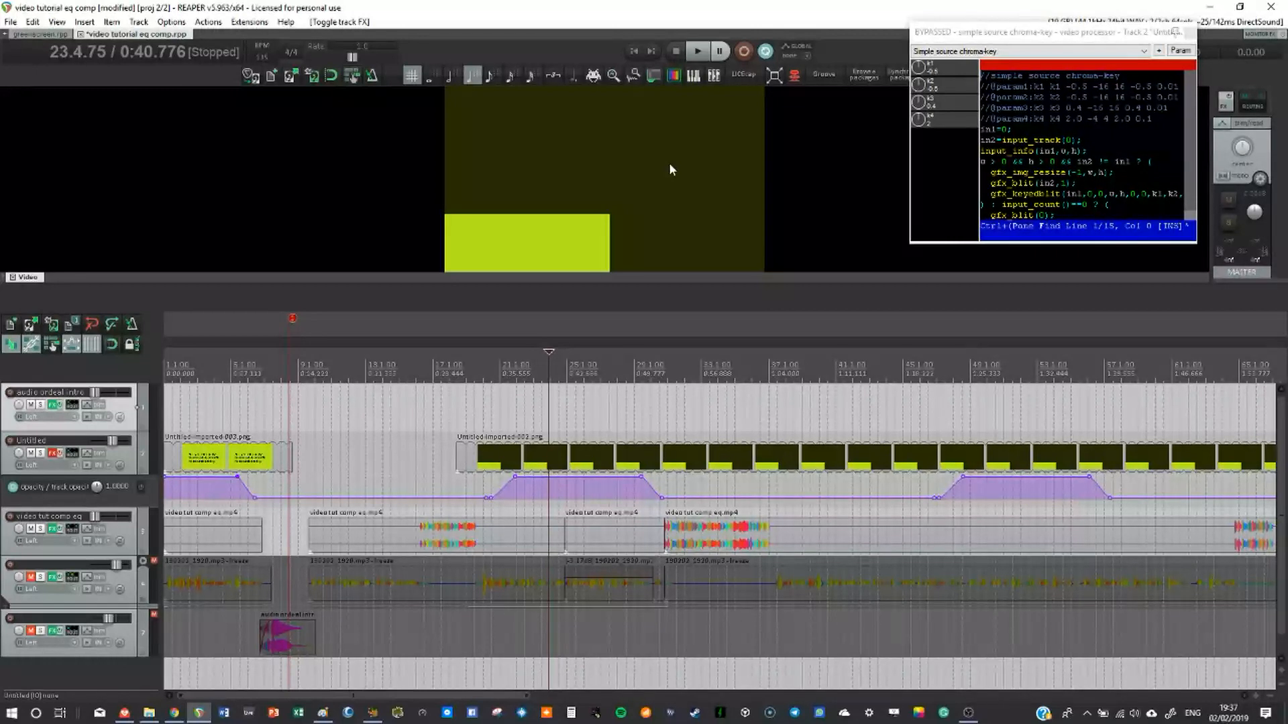
pyautogui.moveTo(558, 167)
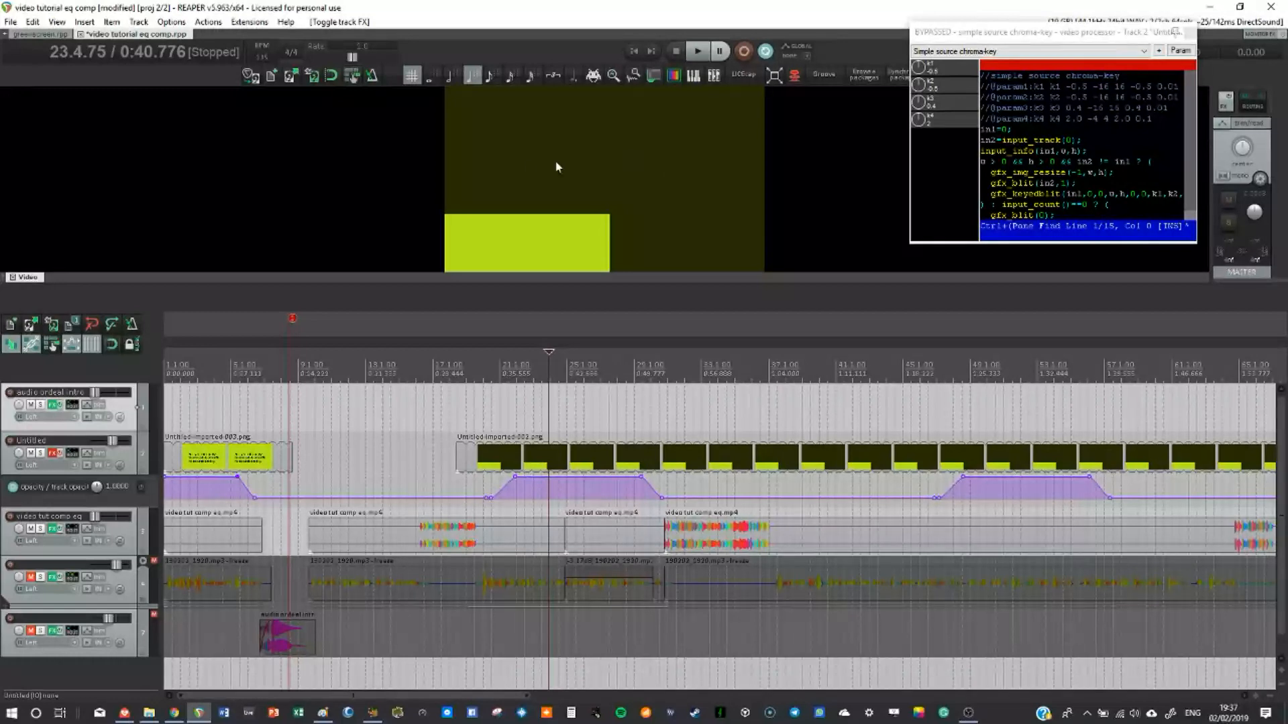
pyautogui.moveTo(723, 226)
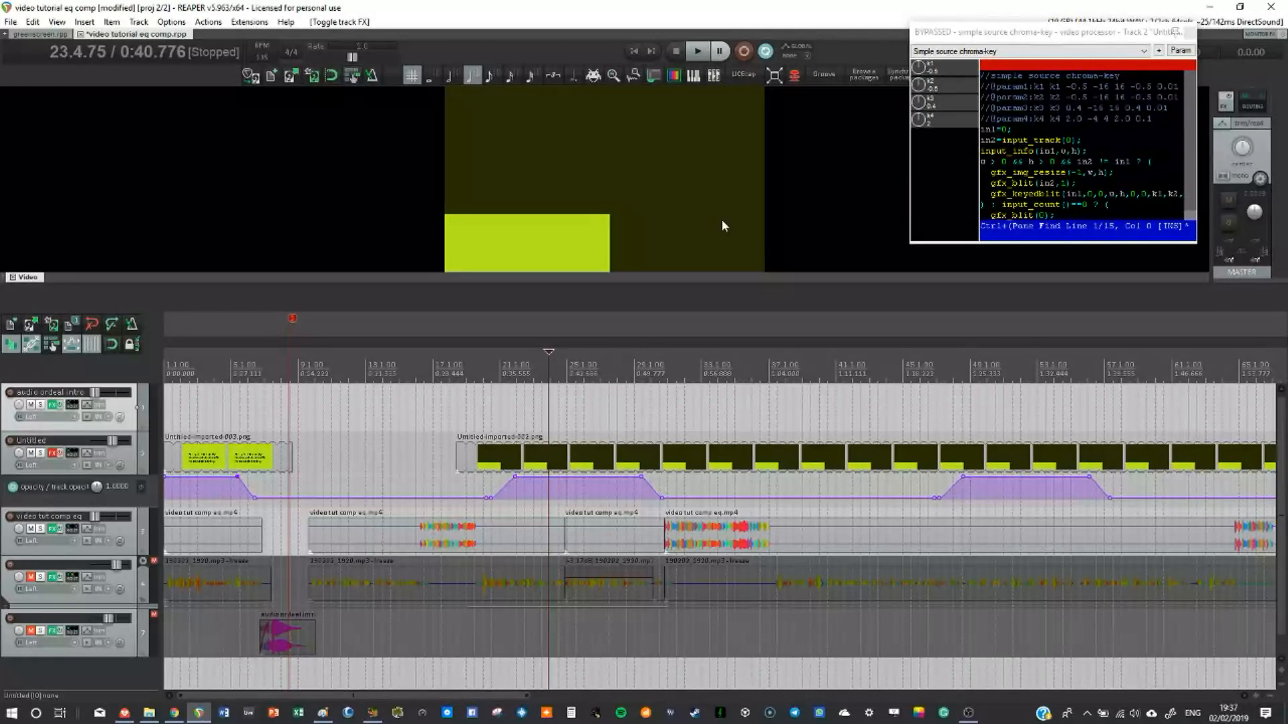
pyautogui.moveTo(562, 162)
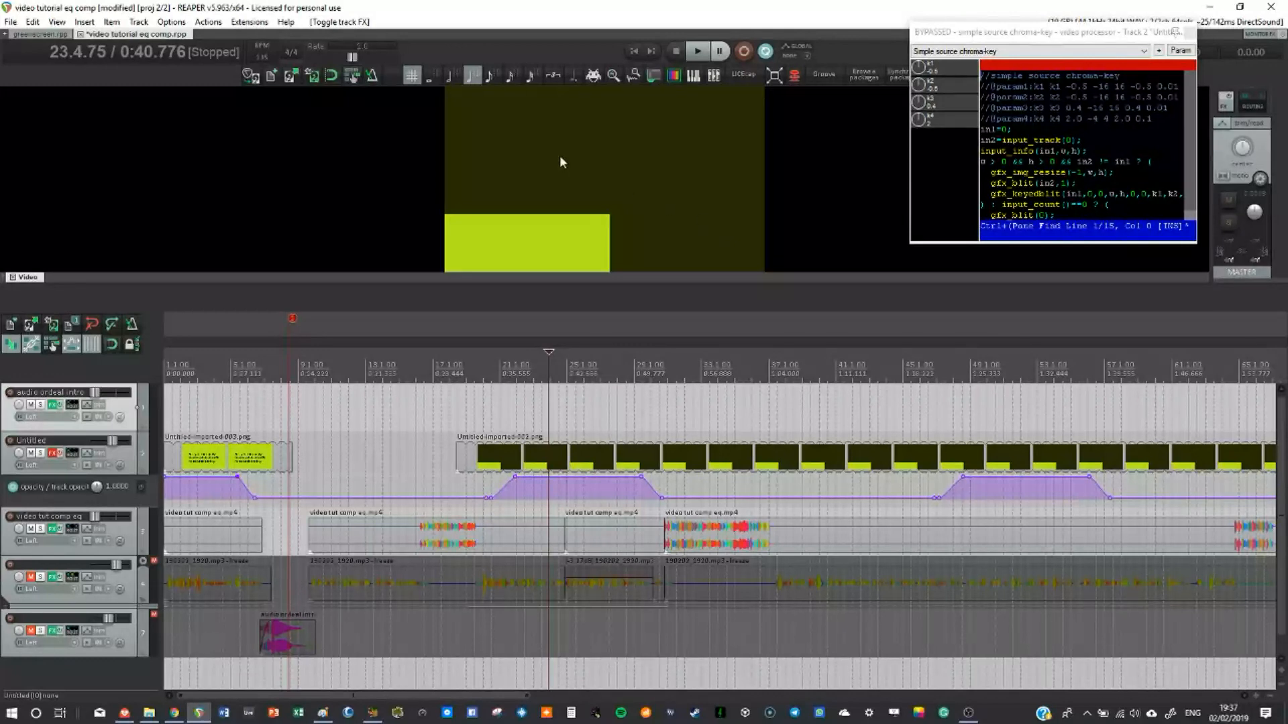
pyautogui.moveTo(517, 132)
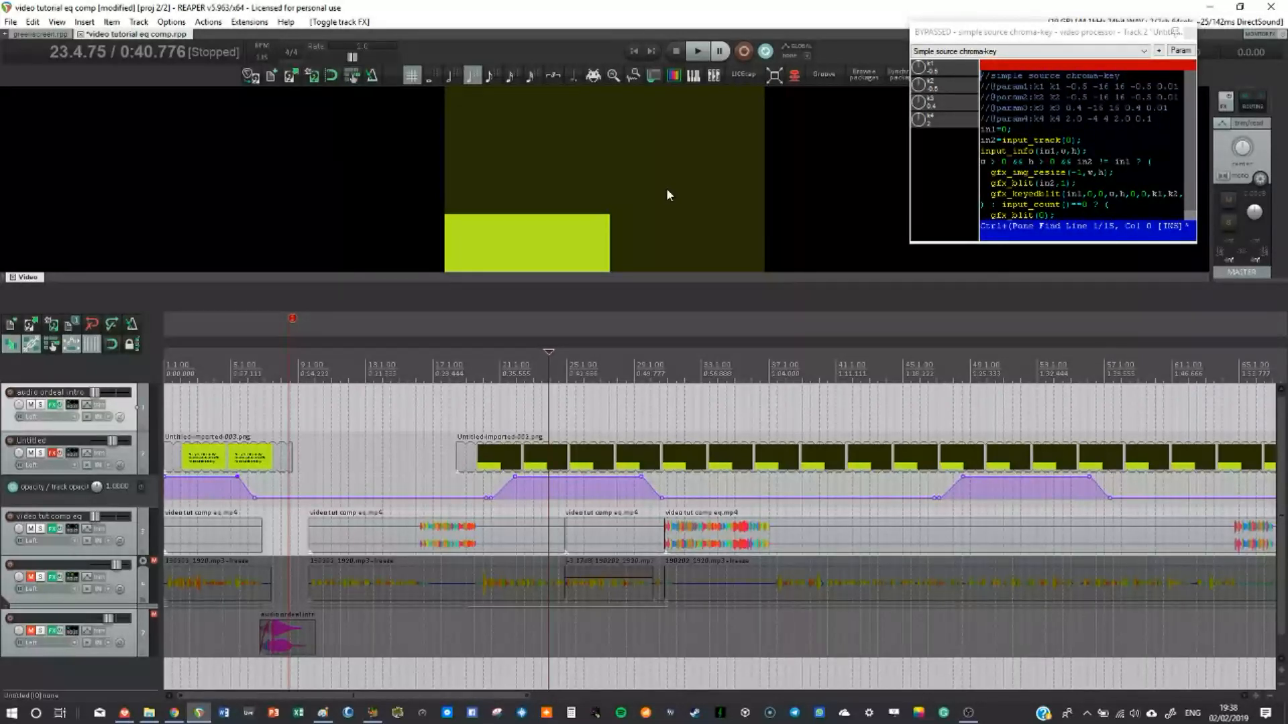
pyautogui.moveTo(167, 457)
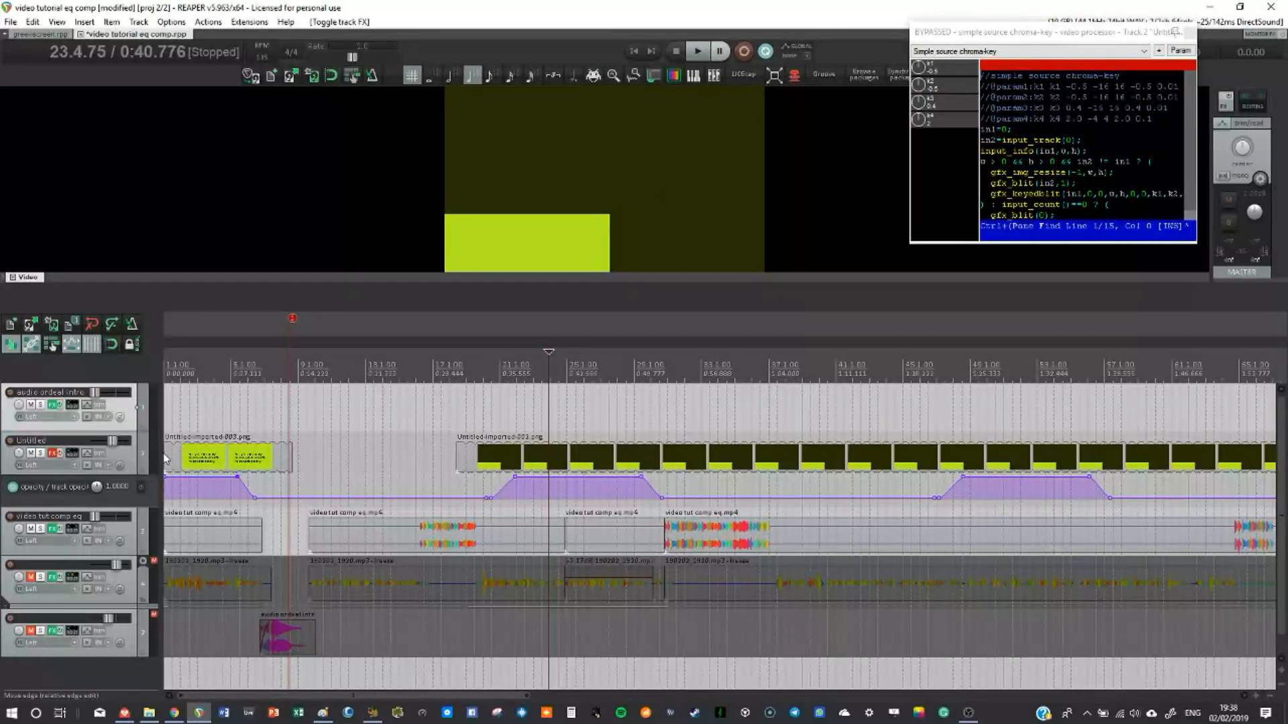